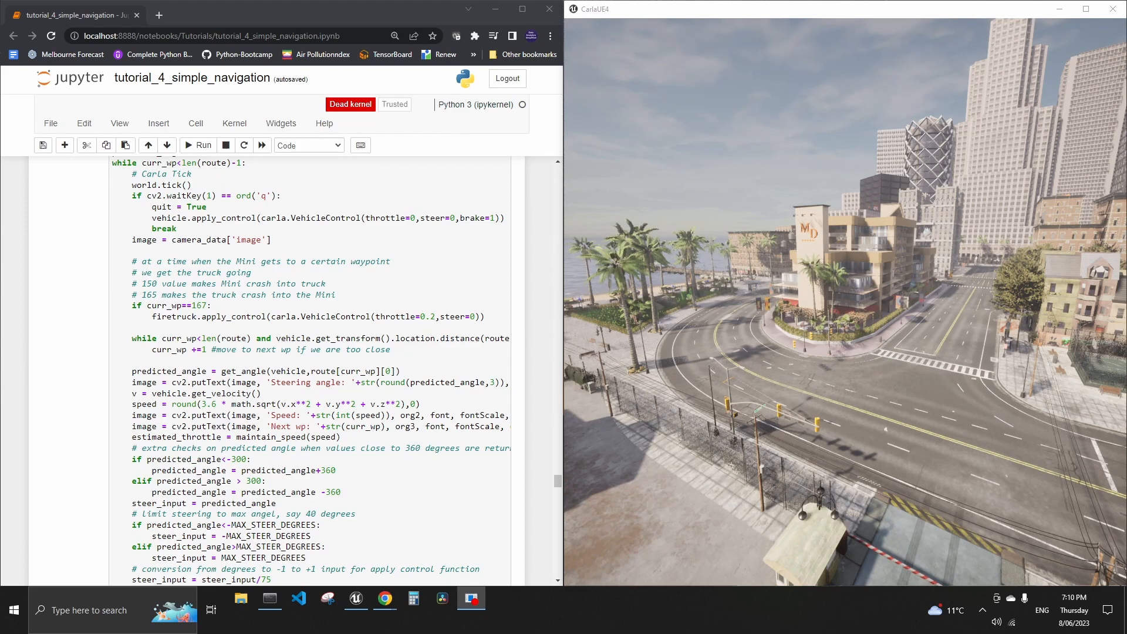
pyautogui.moveTo(955, 311)
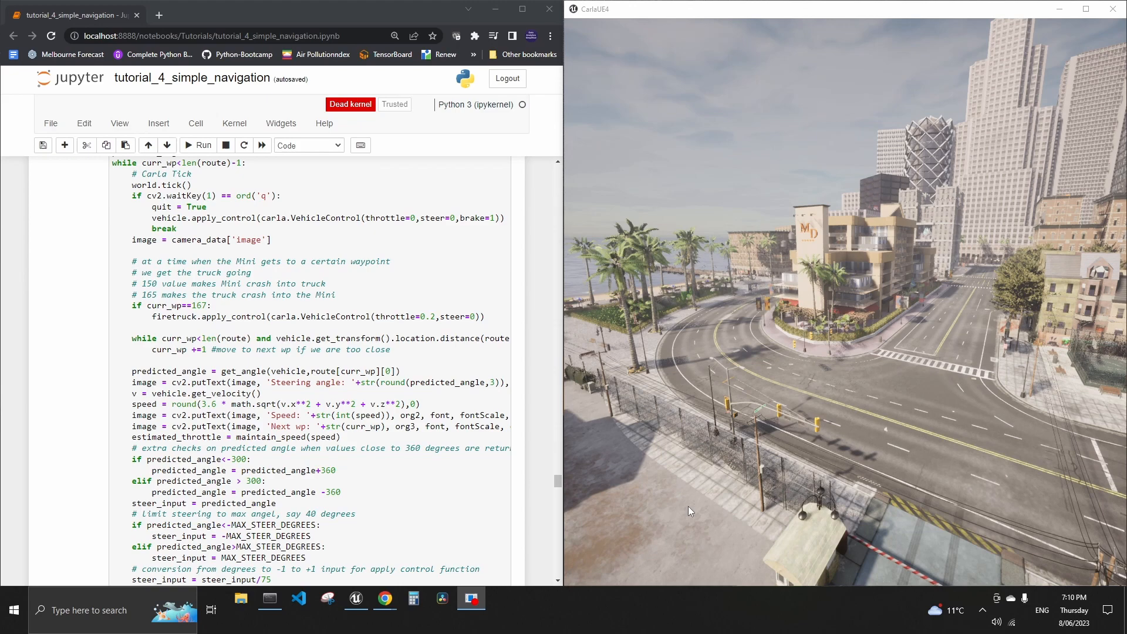
pyautogui.moveTo(676, 503)
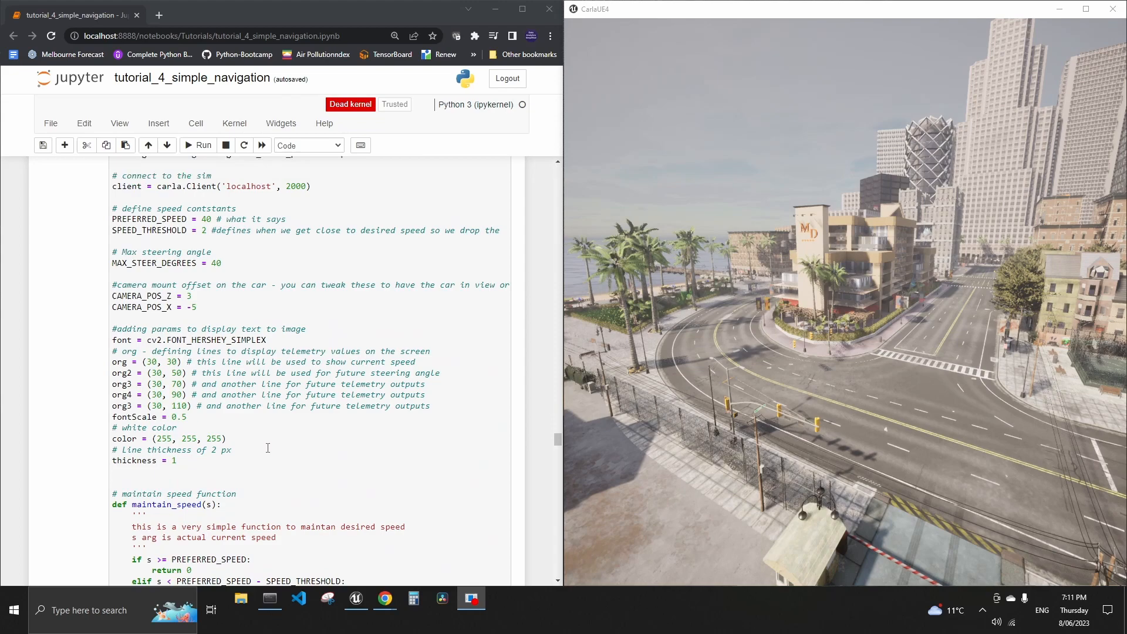
# - Run the Mini and fire-truck drive and end it from the RGB Camera window
pyautogui.scroll(-3)
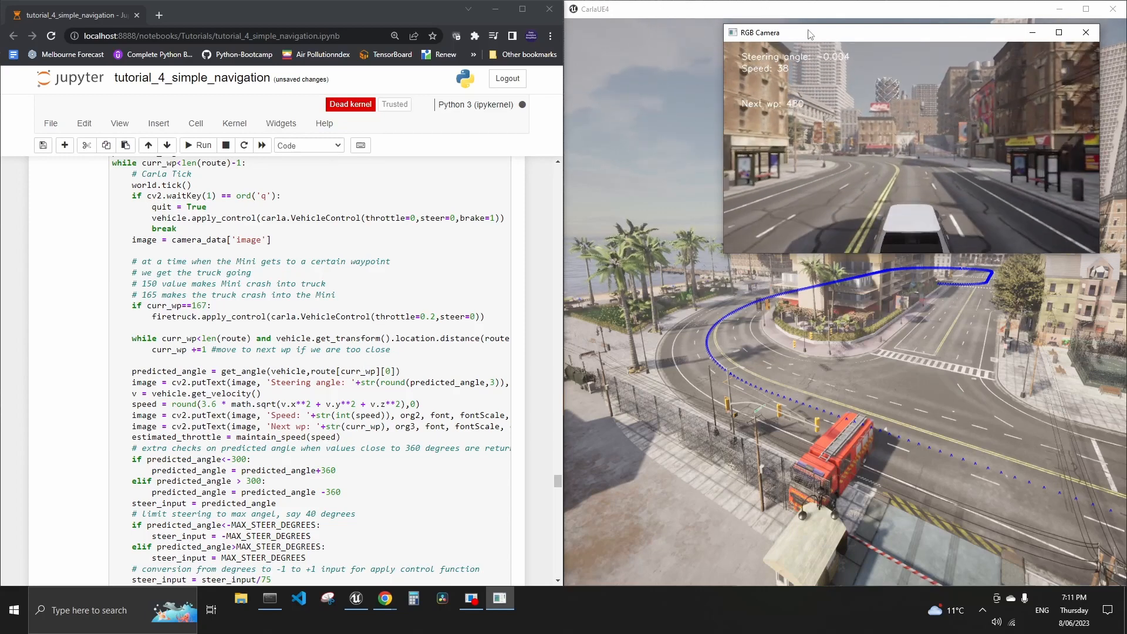
pyautogui.click(1085, 32)
pyautogui.write('6')
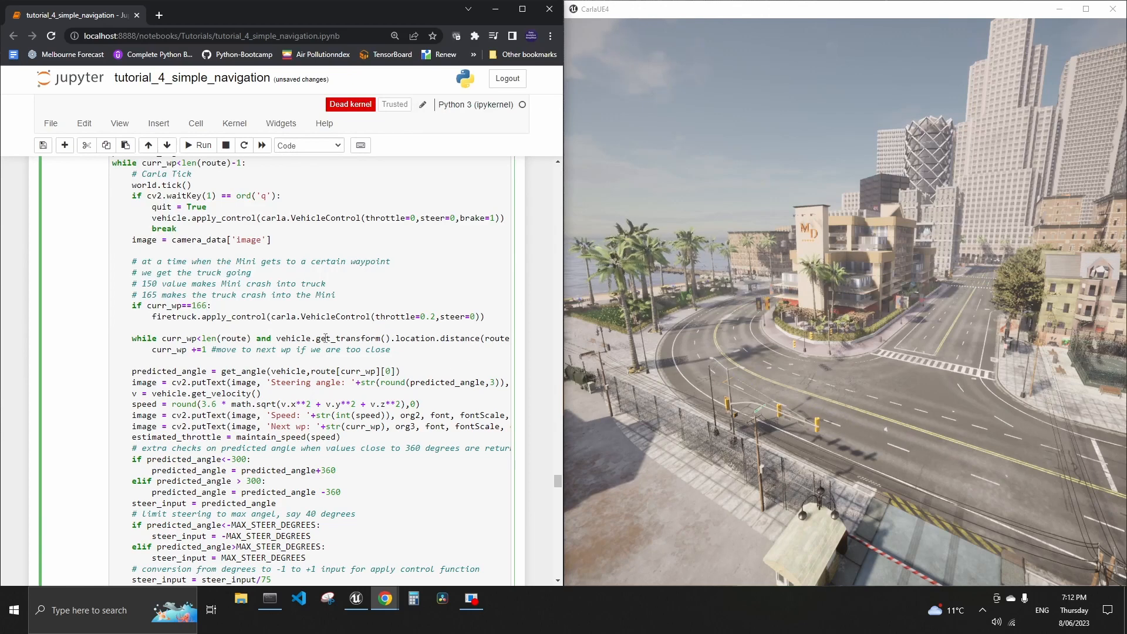
# - Rerun the drive with the truck triggered at waypoint 166 and stop it from the camera window
pyautogui.scroll(-3)
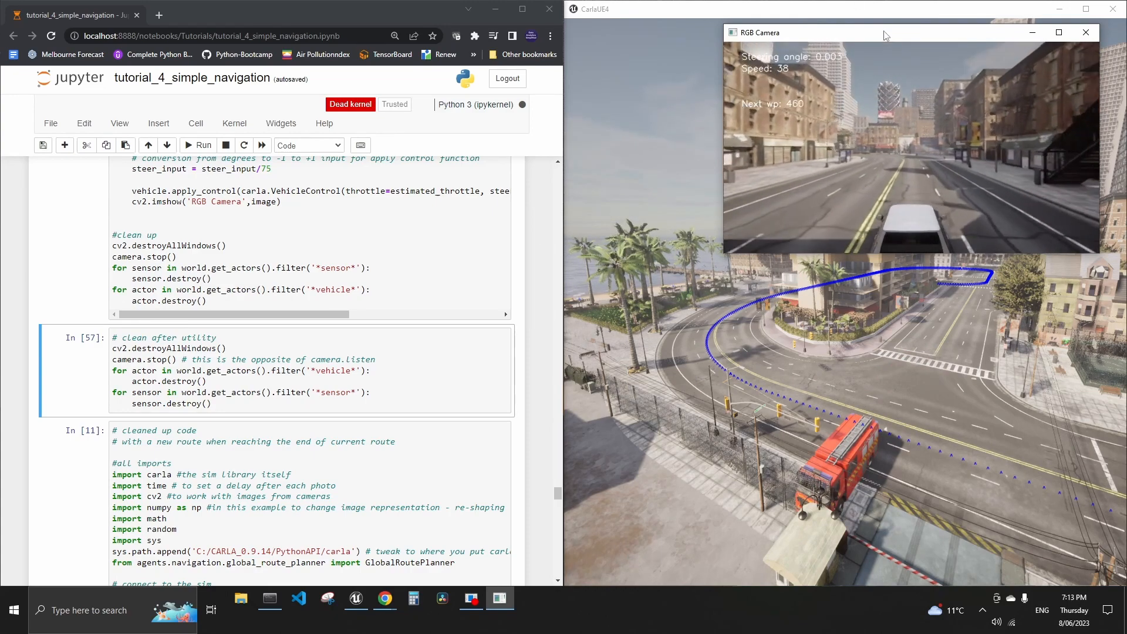
pyautogui.click(1085, 32)
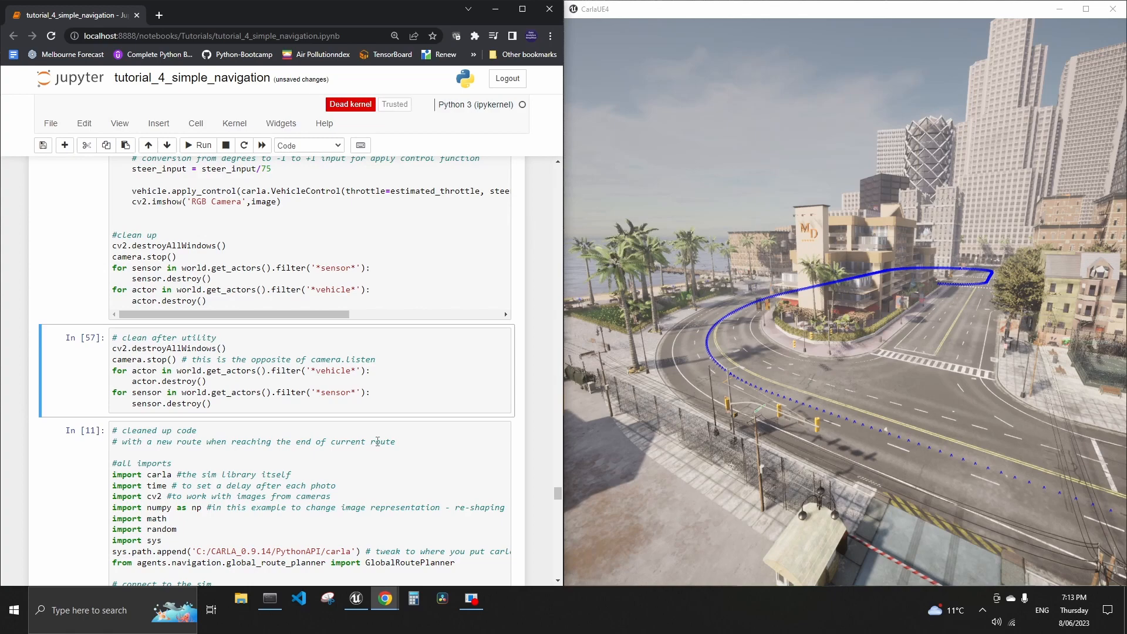
pyautogui.scroll(-3)
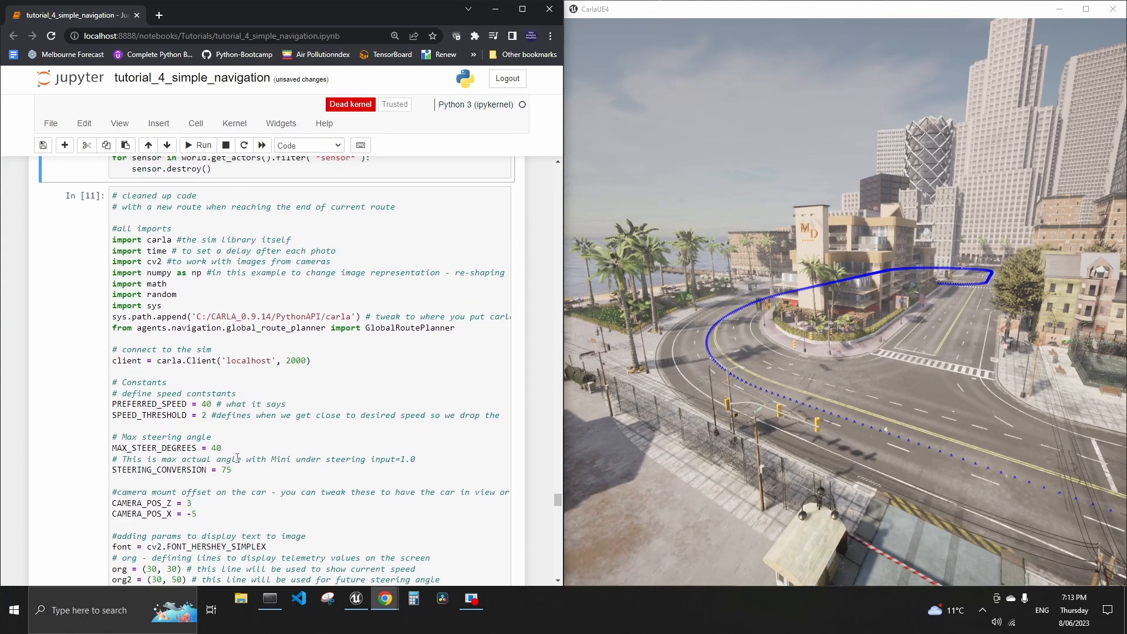
pyautogui.scroll(-3)
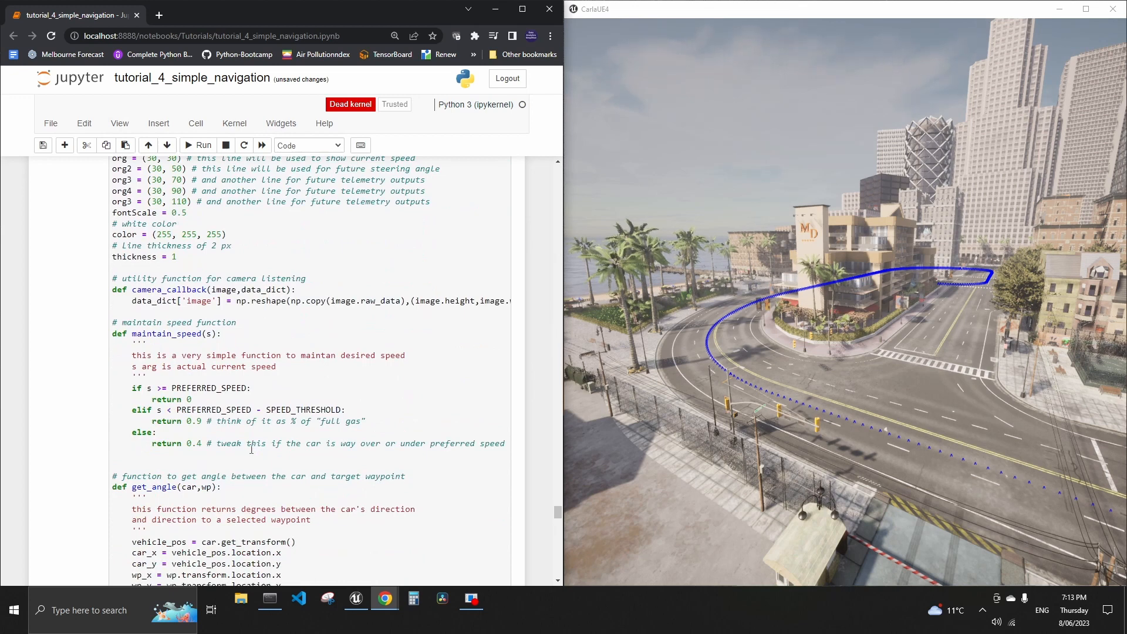
pyautogui.scroll(-3)
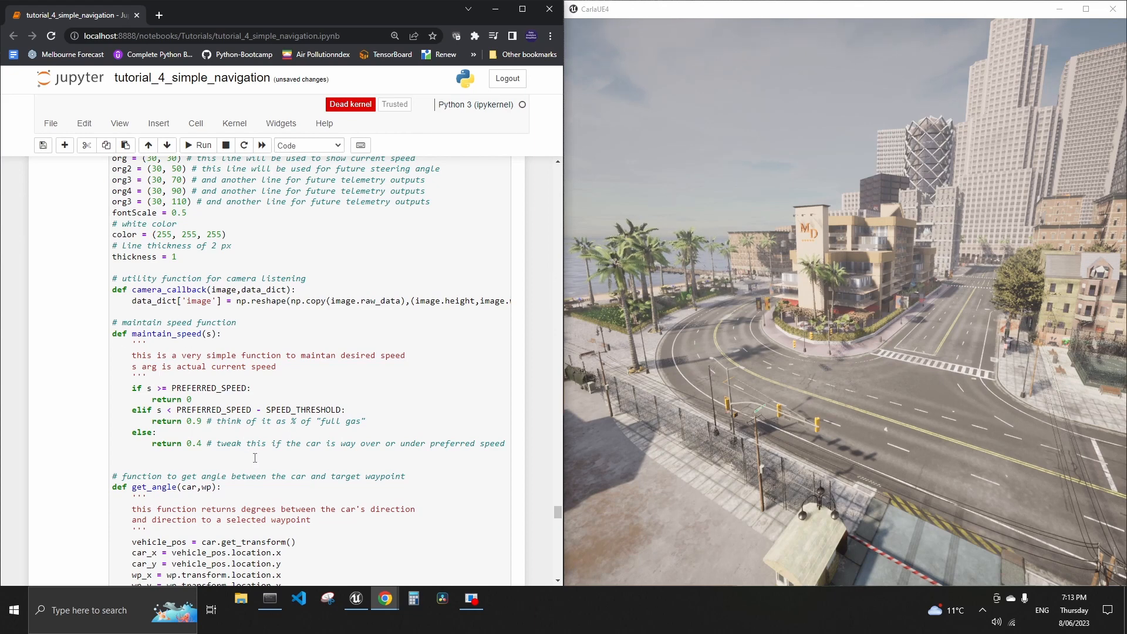
pyautogui.scroll(-3)
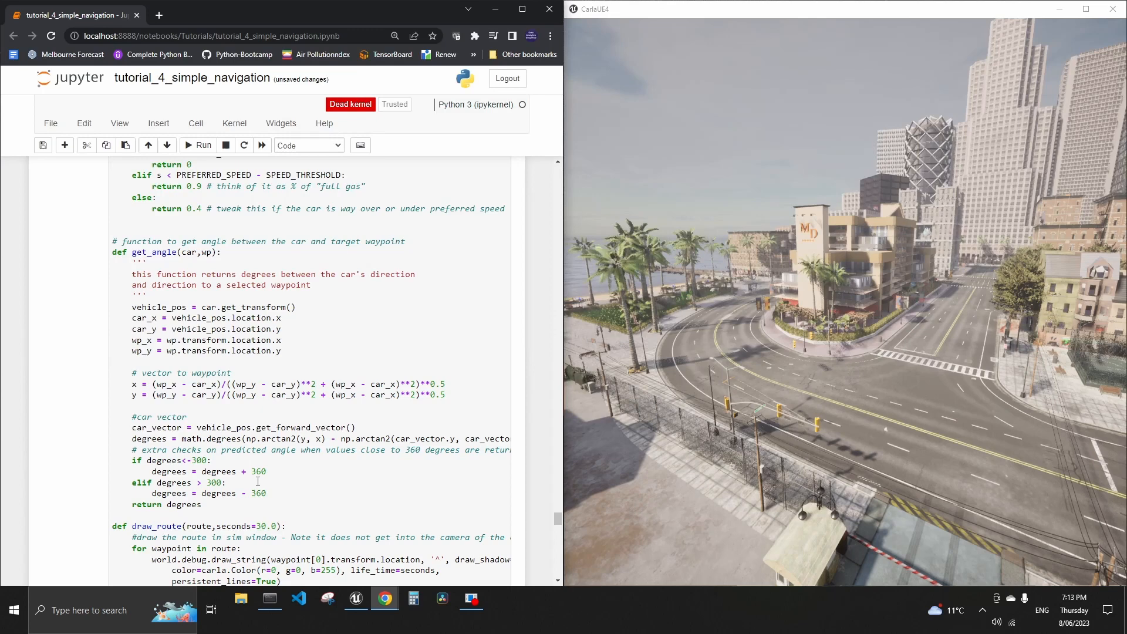
pyautogui.moveTo(329, 461)
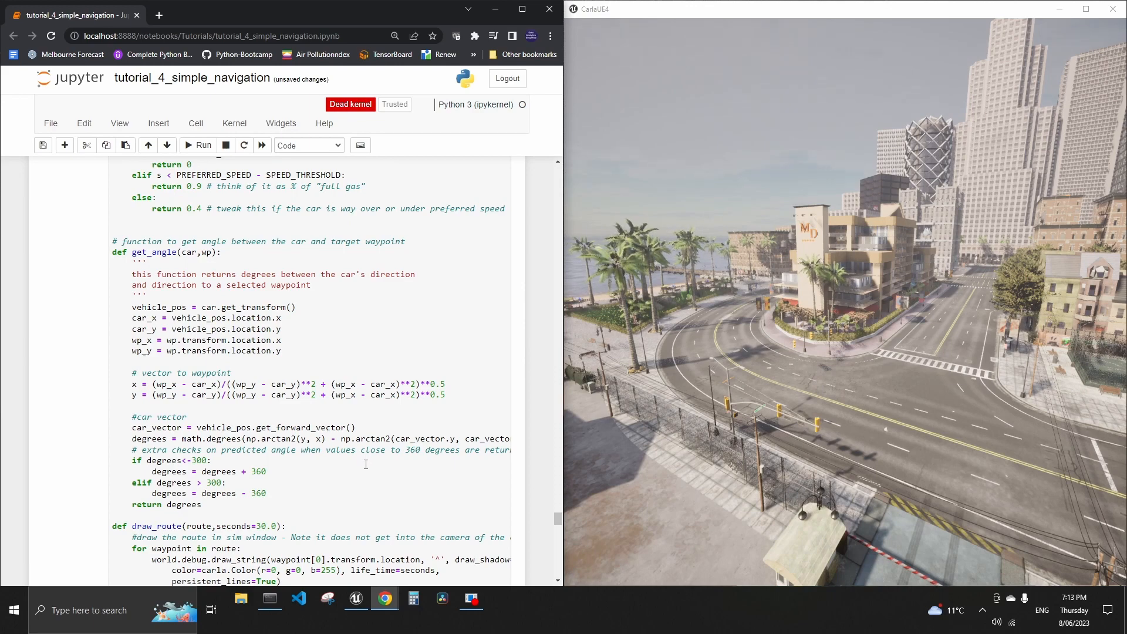
pyautogui.scroll(-3)
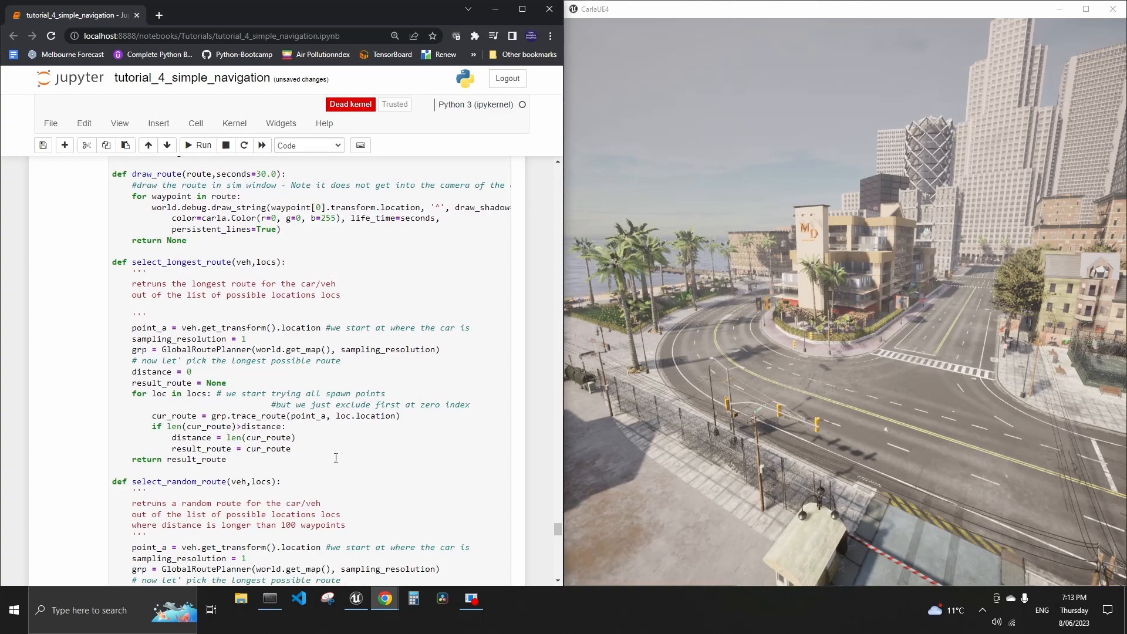
pyautogui.scroll(-3)
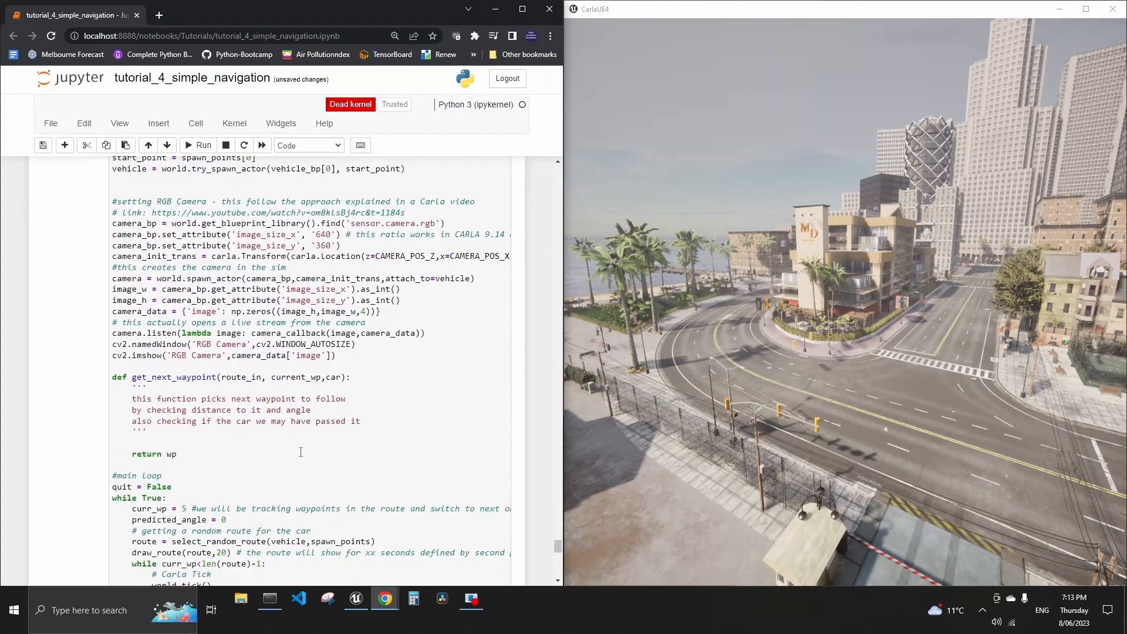
pyautogui.scroll(-3)
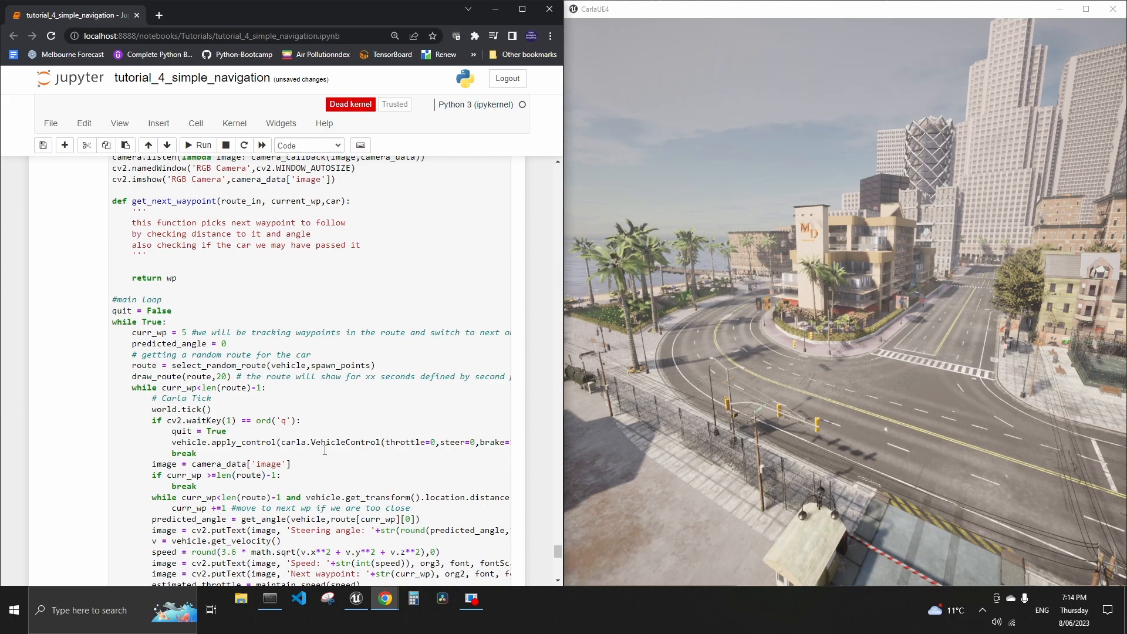
# - Run the cleaned-up loop cell that drives the Mini along random routes
pyautogui.click(331, 435)
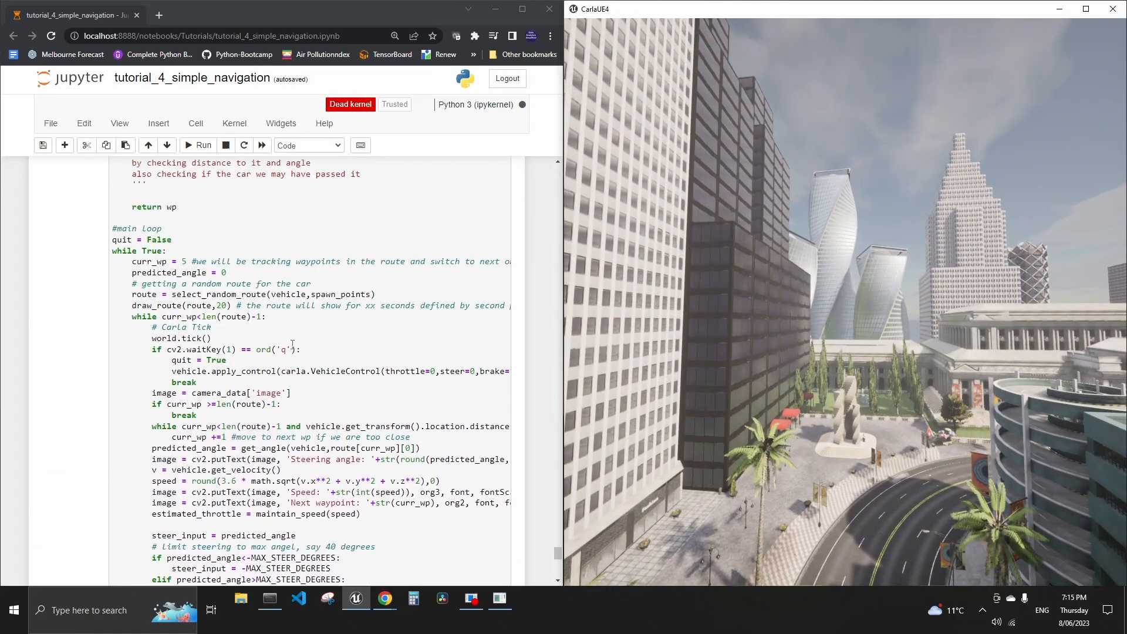
# - Change draw_route's default display time from seconds=30.0 to seconds=60.0
pyautogui.scroll(-3)
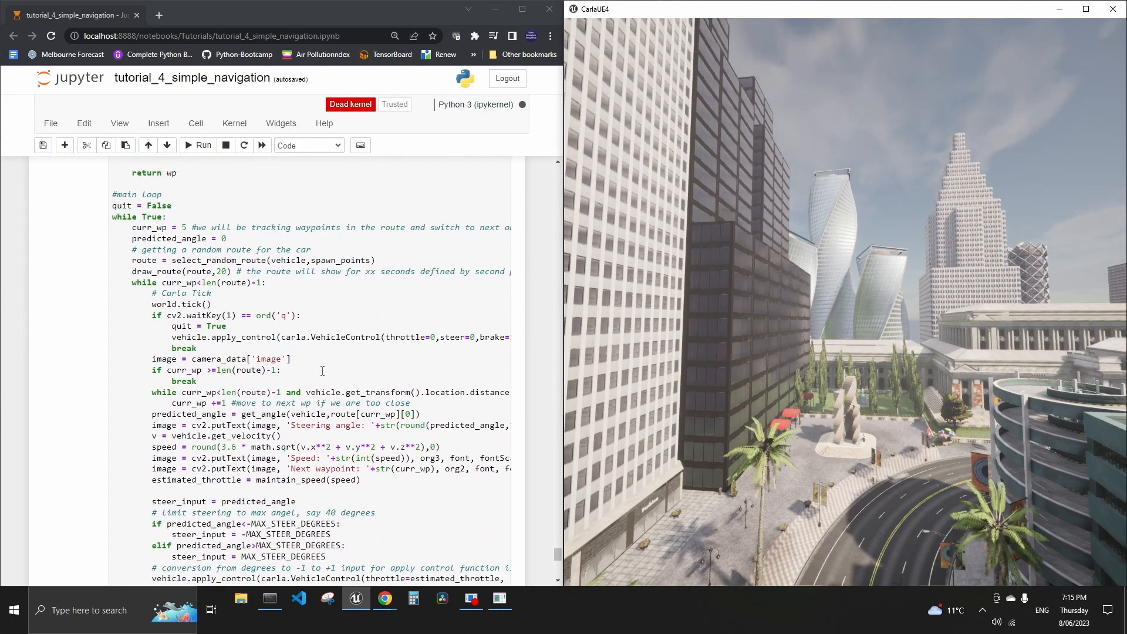
pyautogui.scroll(-3)
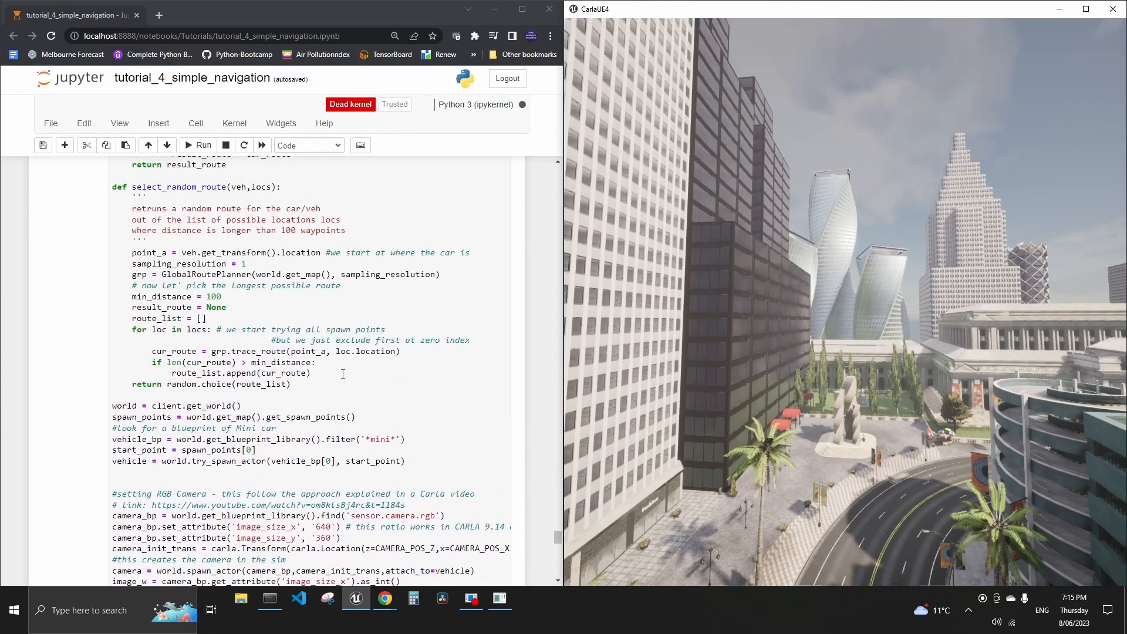
pyautogui.scroll(-3)
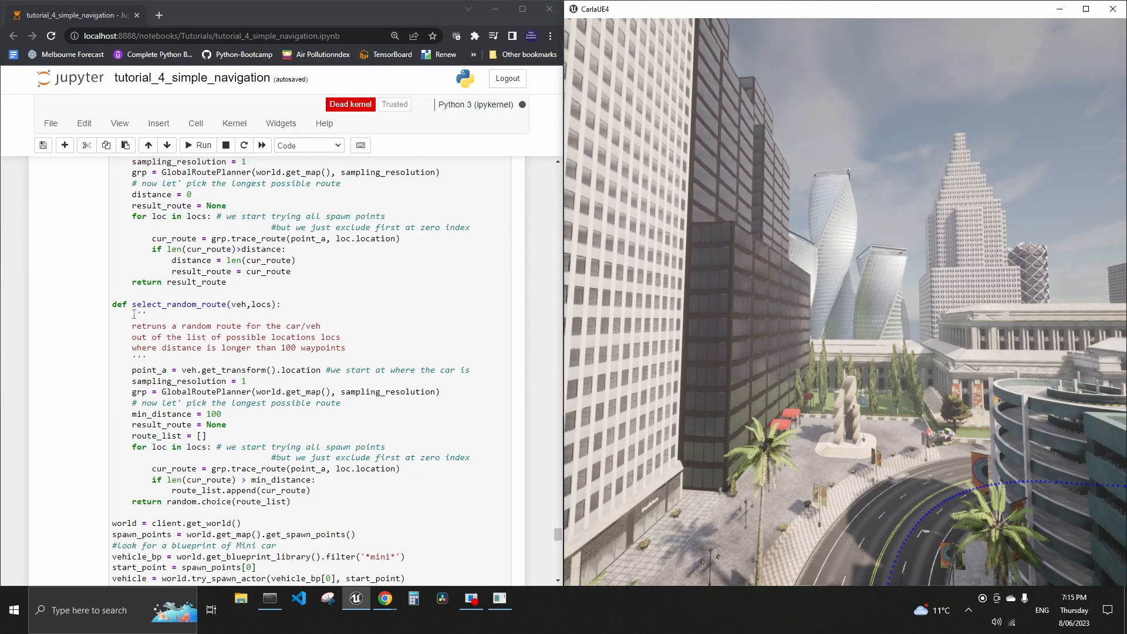
pyautogui.scroll(-3)
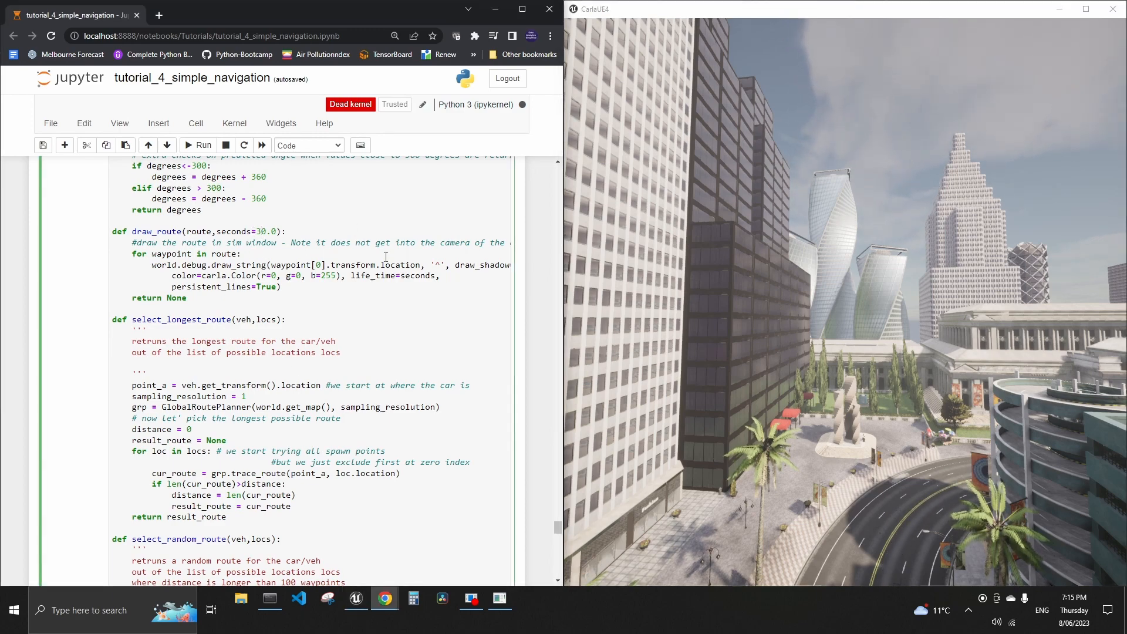
pyautogui.write('6')
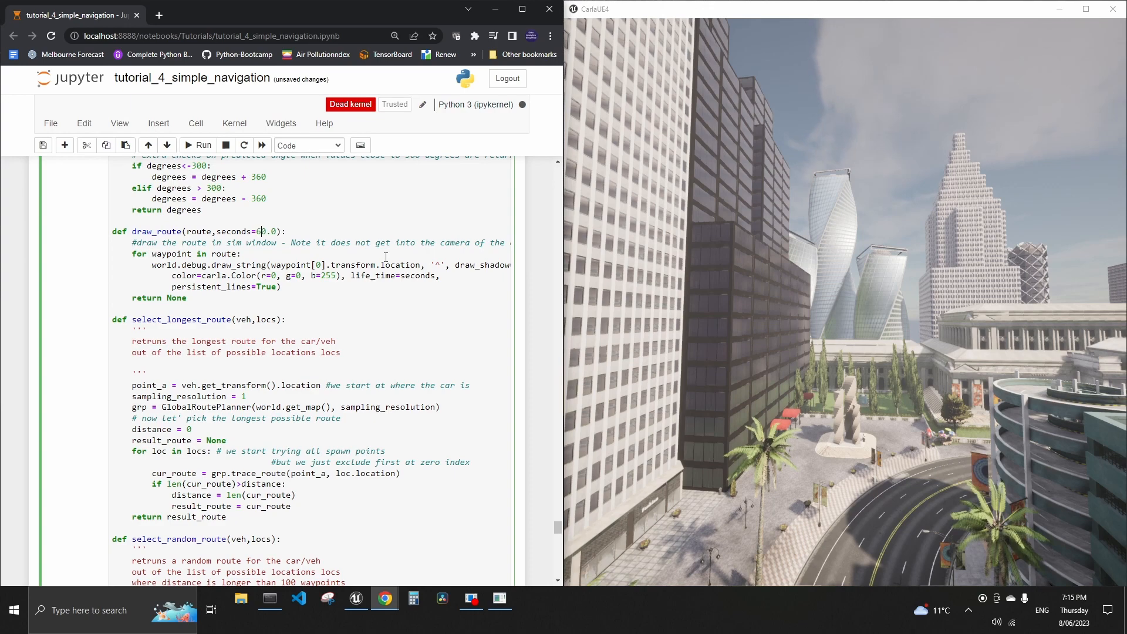
pyautogui.moveTo(608, 395)
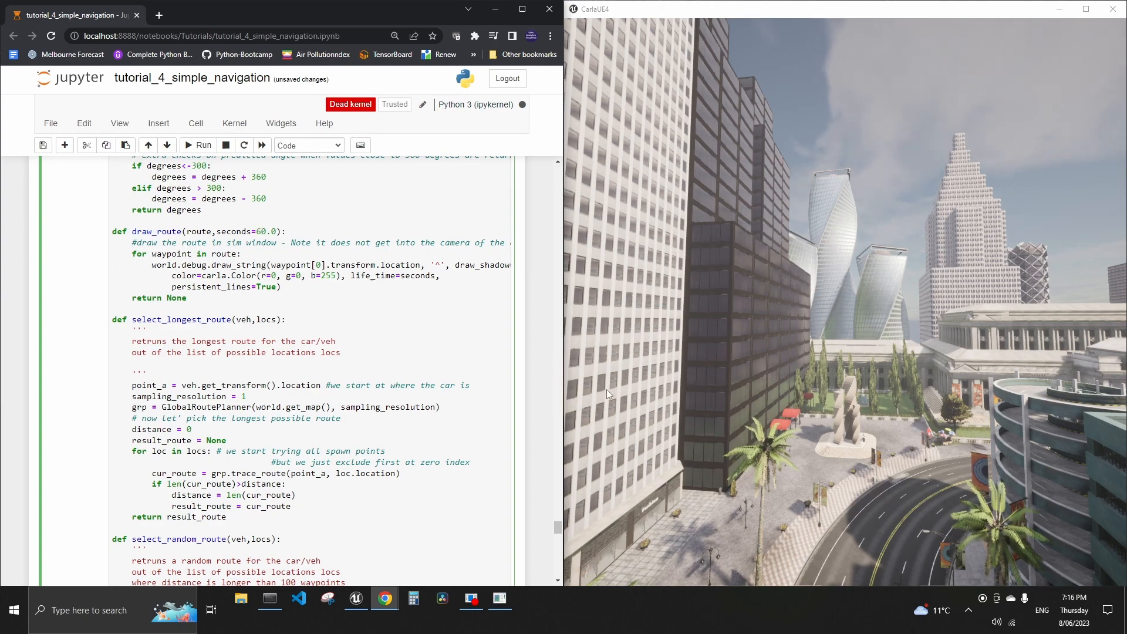